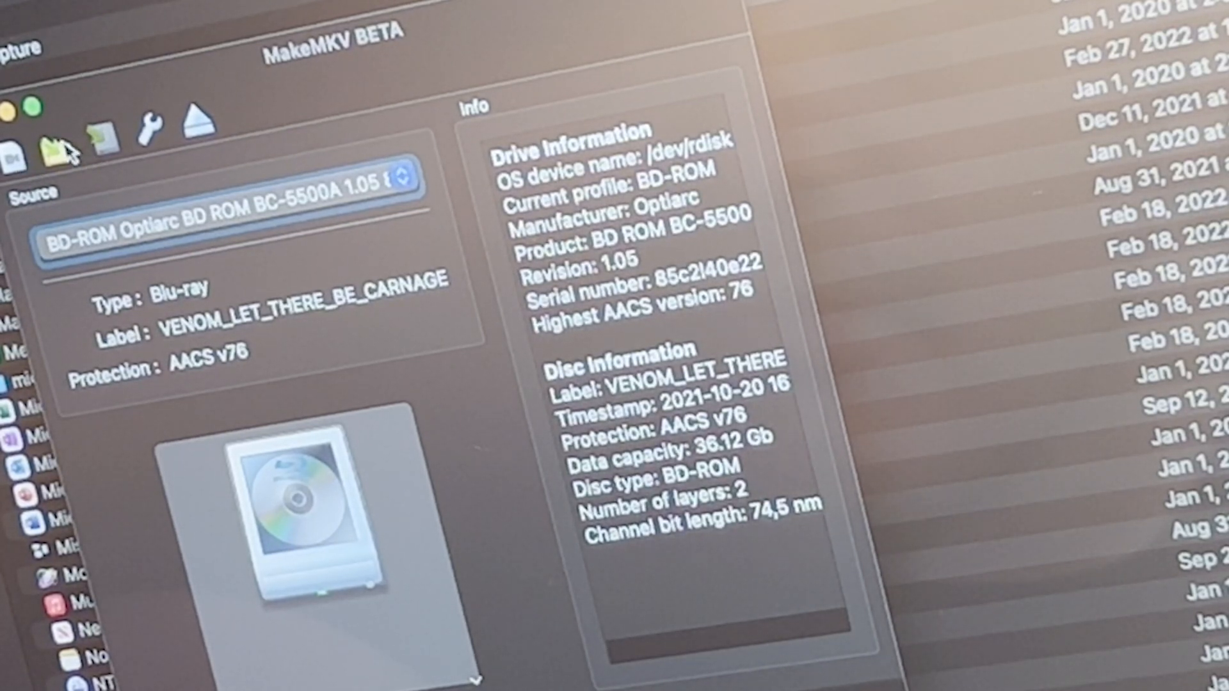
{"action": "mouse_move", "coordinate": [153, 141]}
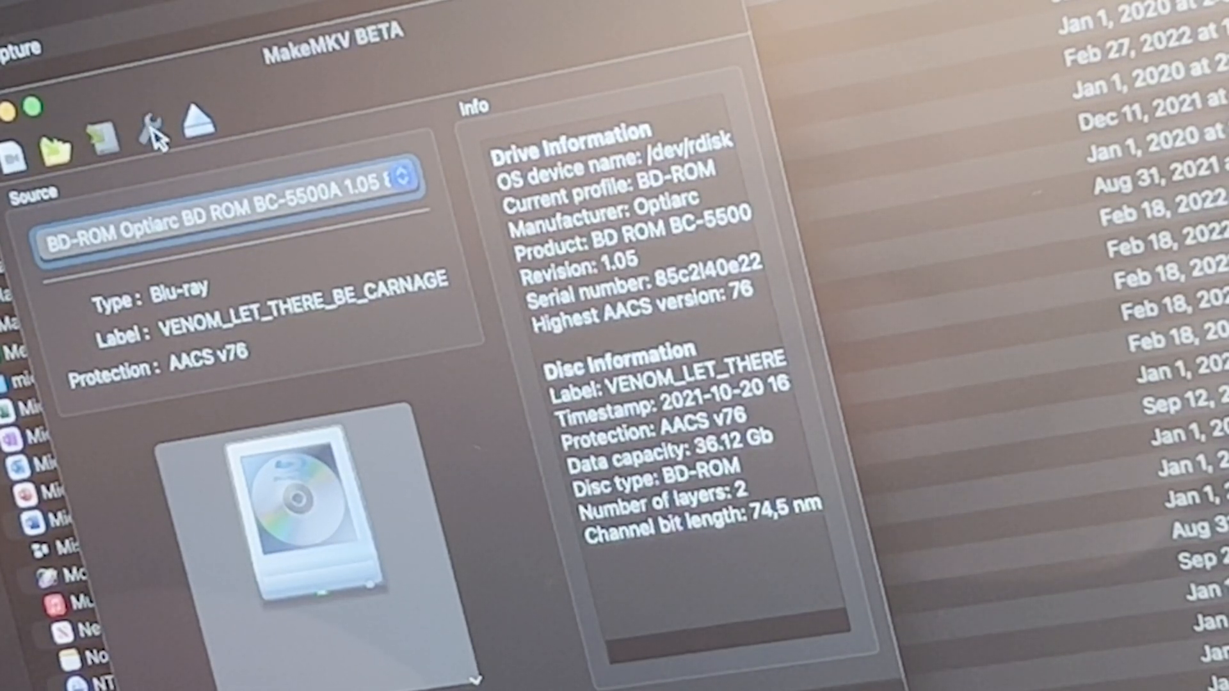
- Open MakeMKV preferences on the Integration settings showing VLC, still unticked
{"action": "left_click", "coordinate": [150, 132]}
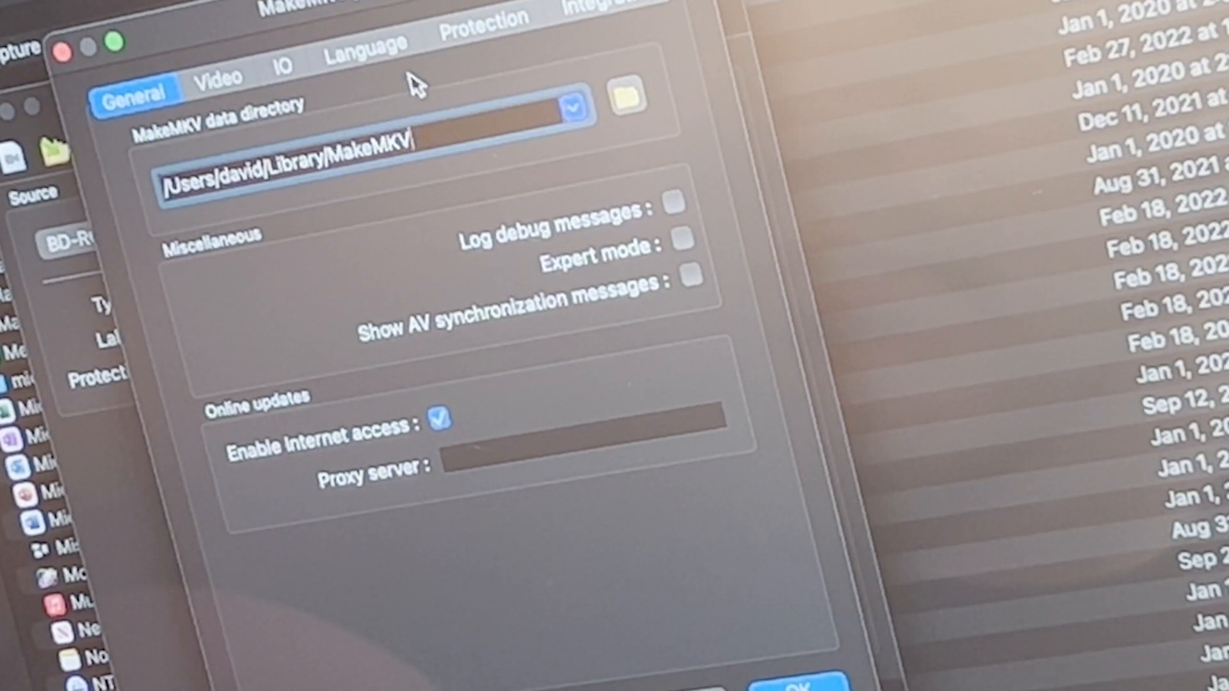
{"action": "left_click", "coordinate": [607, 14]}
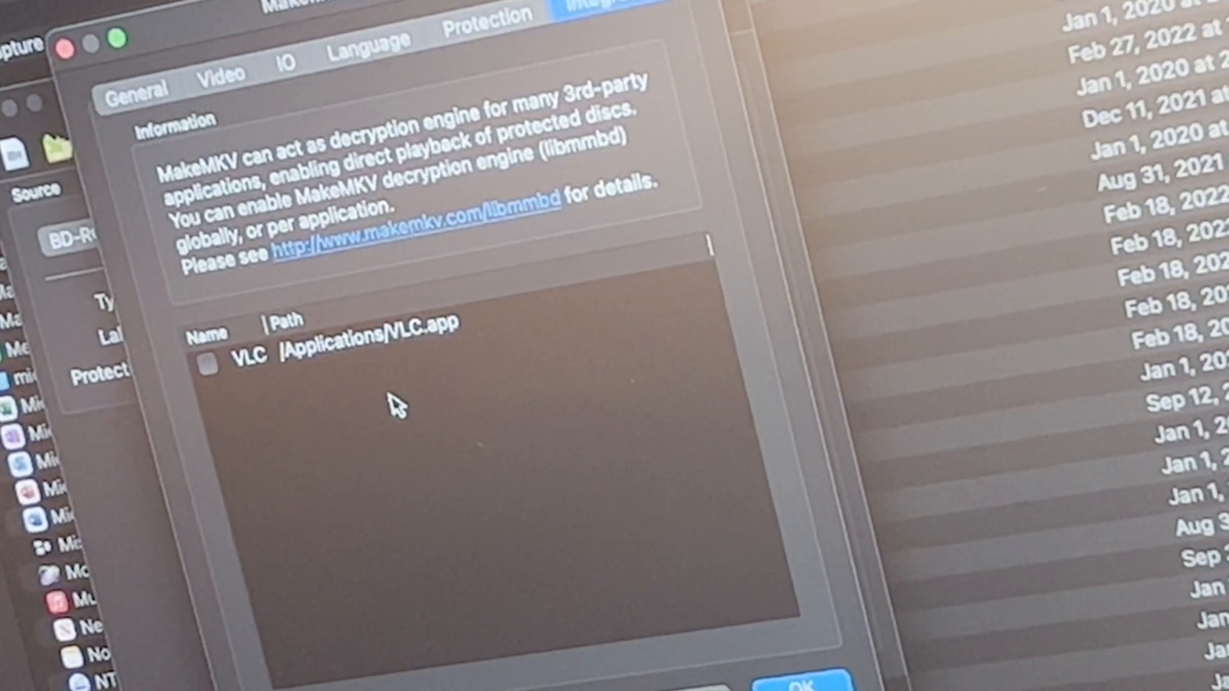
{"action": "mouse_move", "coordinate": [305, 329]}
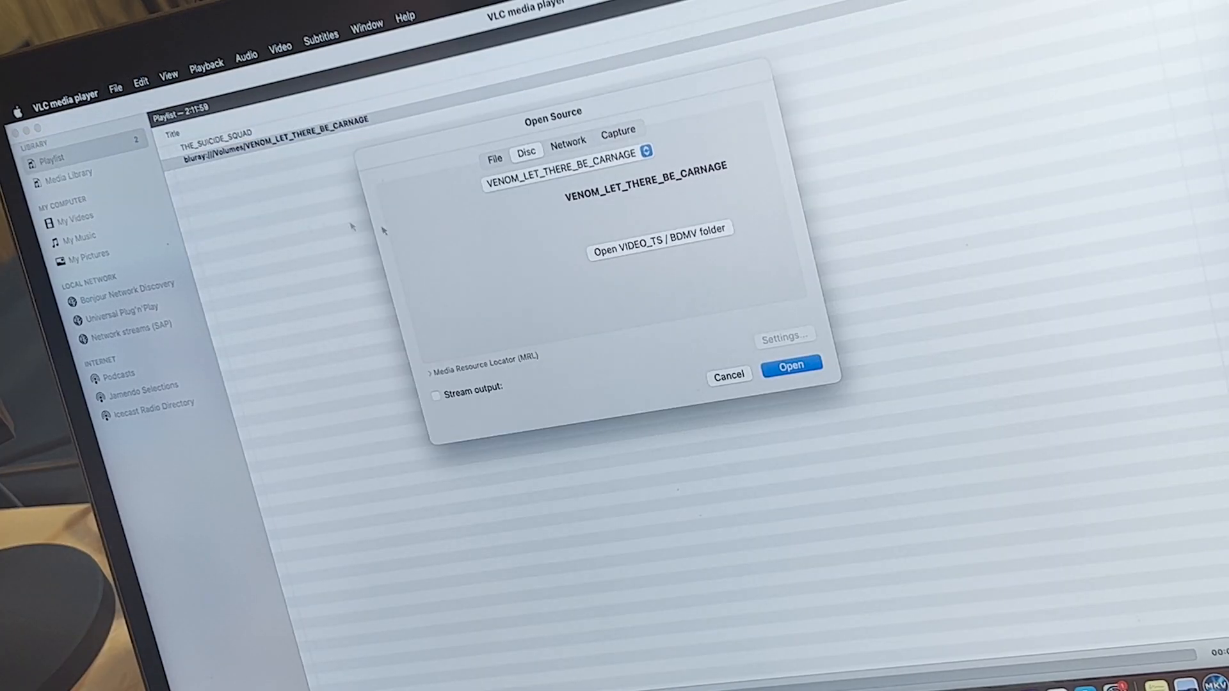
- Open the VENOM_LET_THERE_BE_CARNAGE Blu-ray from the Disc tab into VLC's playlist
{"action": "left_click", "coordinate": [790, 364]}
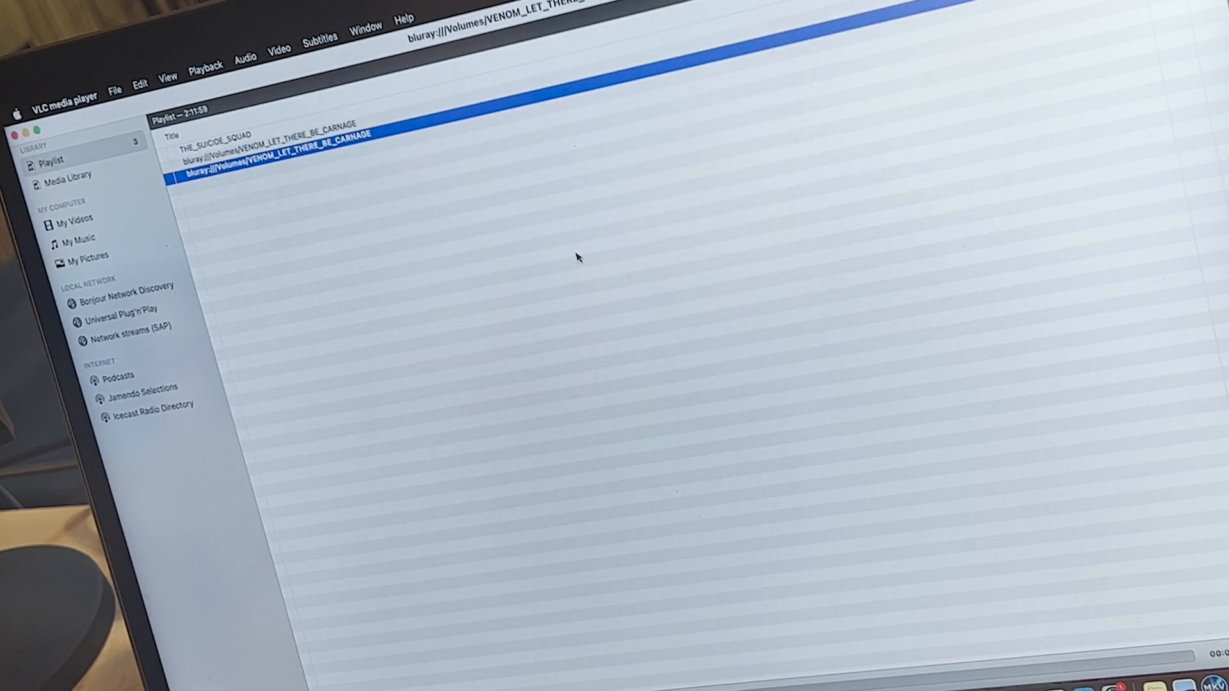
{"action": "mouse_move", "coordinate": [440, 263]}
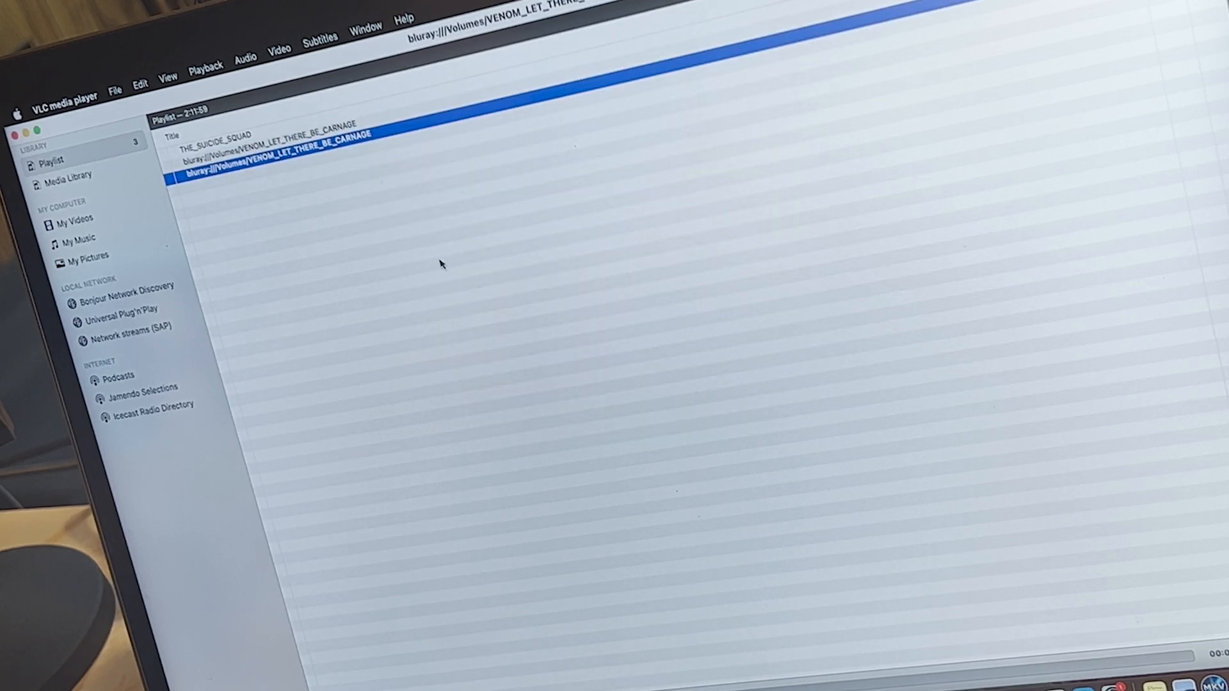
{"action": "mouse_move", "coordinate": [432, 357]}
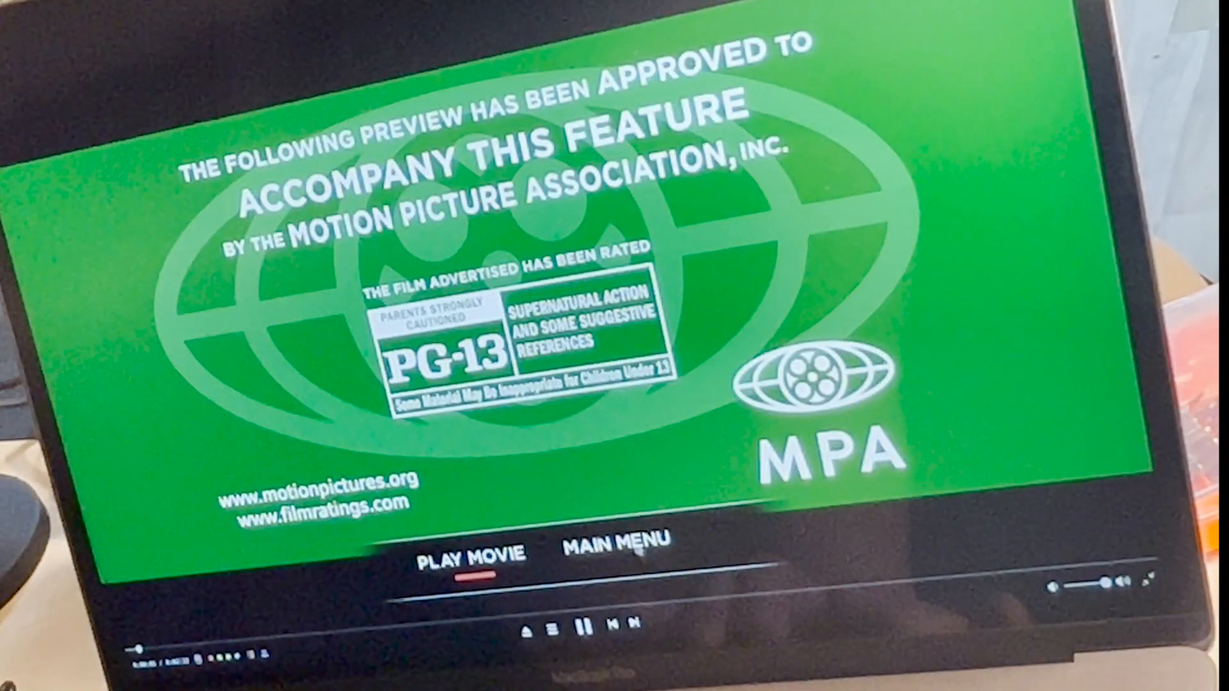
- Skip the rating preview to the Venom main menu and open SETUP's audio options
{"action": "left_click", "coordinate": [617, 540]}
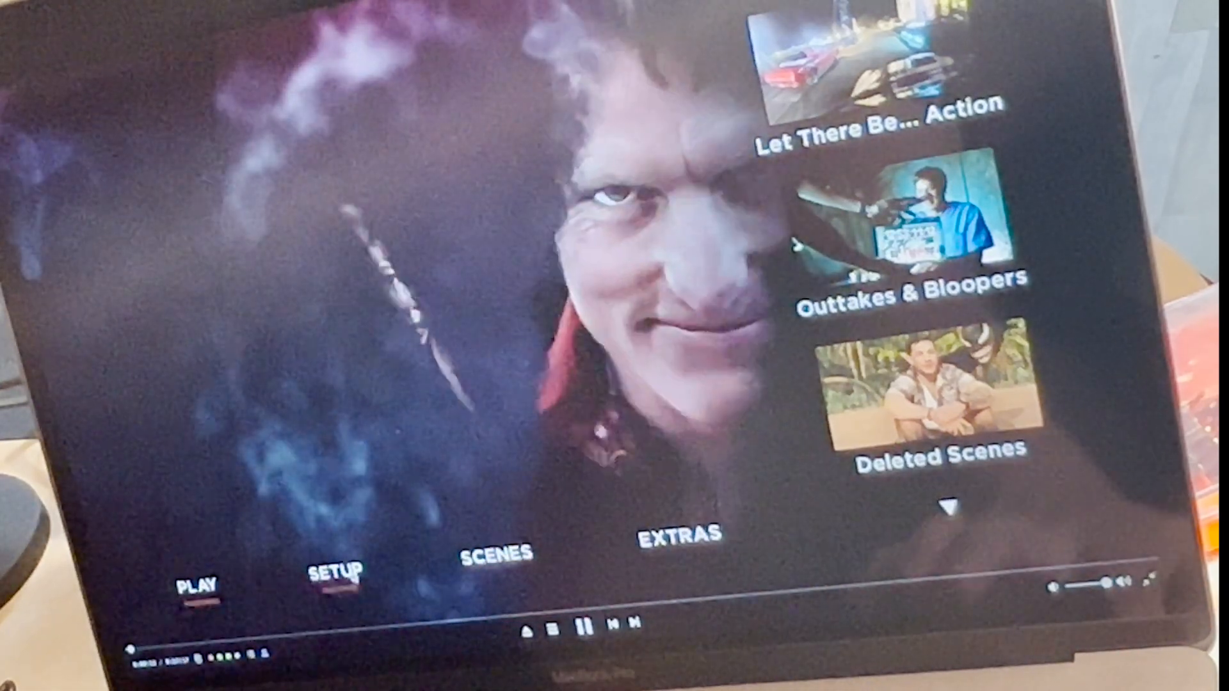
{"action": "left_click", "coordinate": [335, 569]}
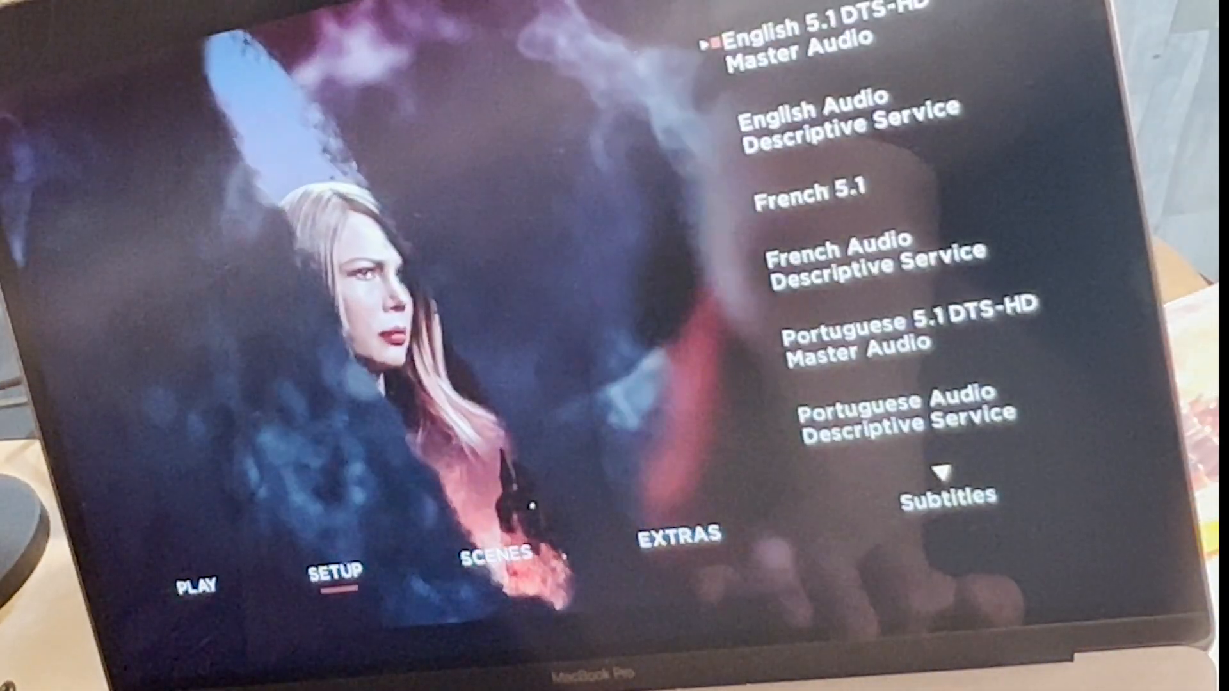